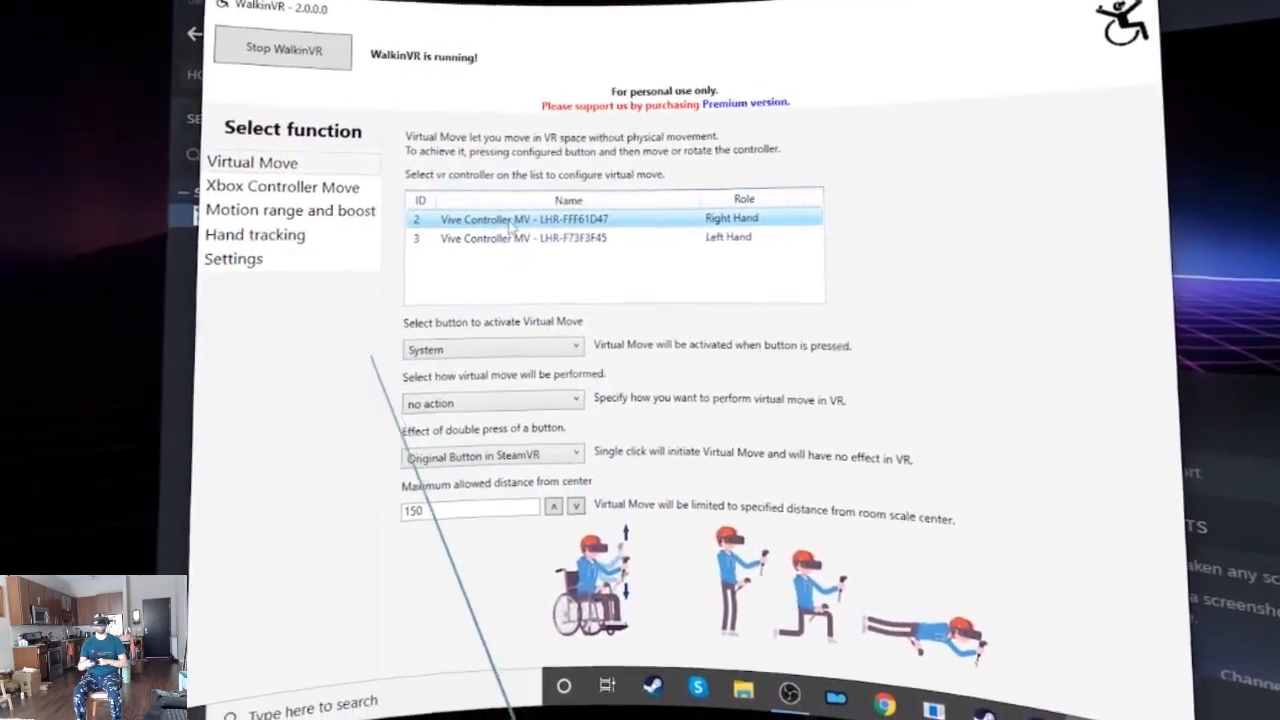
Set the right controller's virtual move to activate with Menu/B/Y and rotate.
left_click(492, 348)
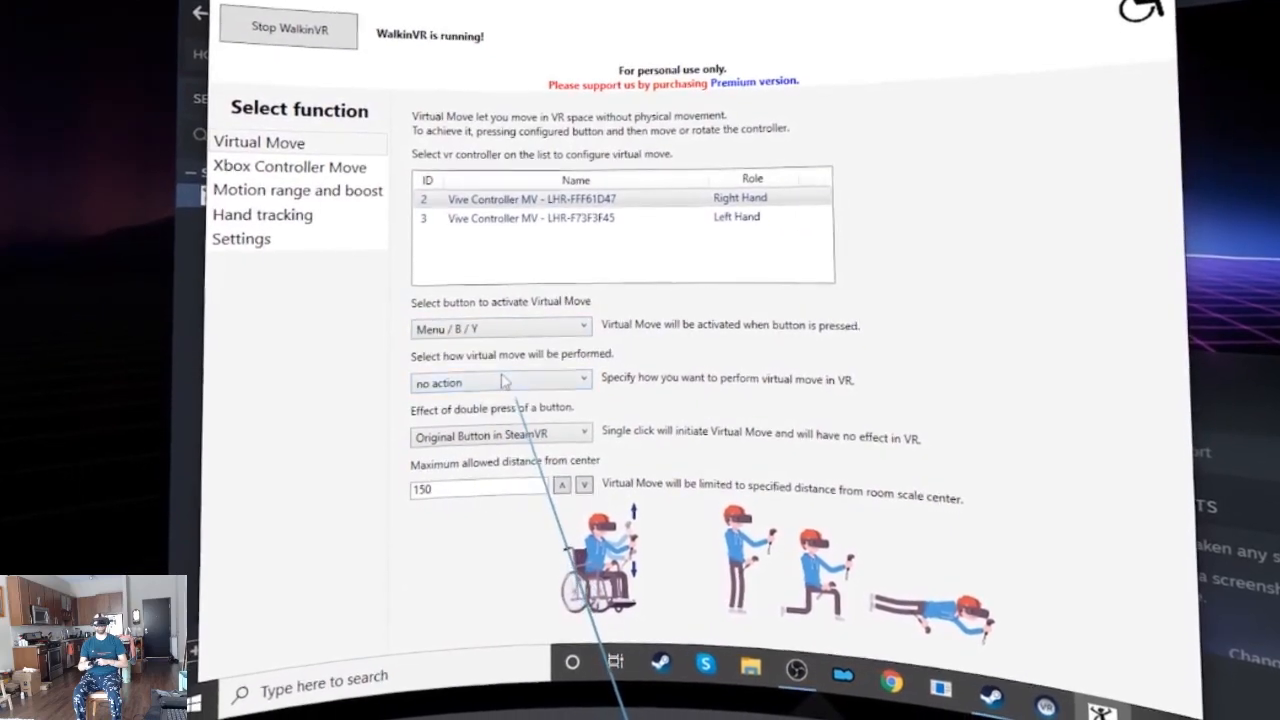
left_click(500, 382)
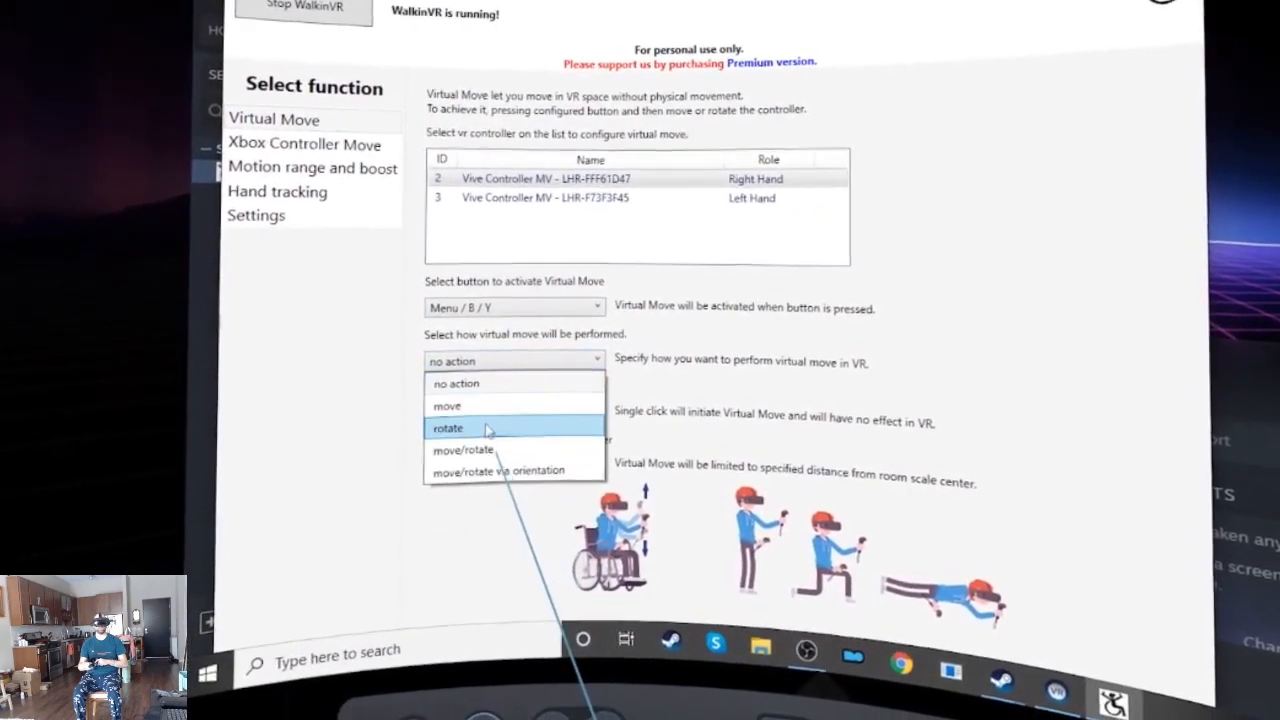
left_click(448, 404)
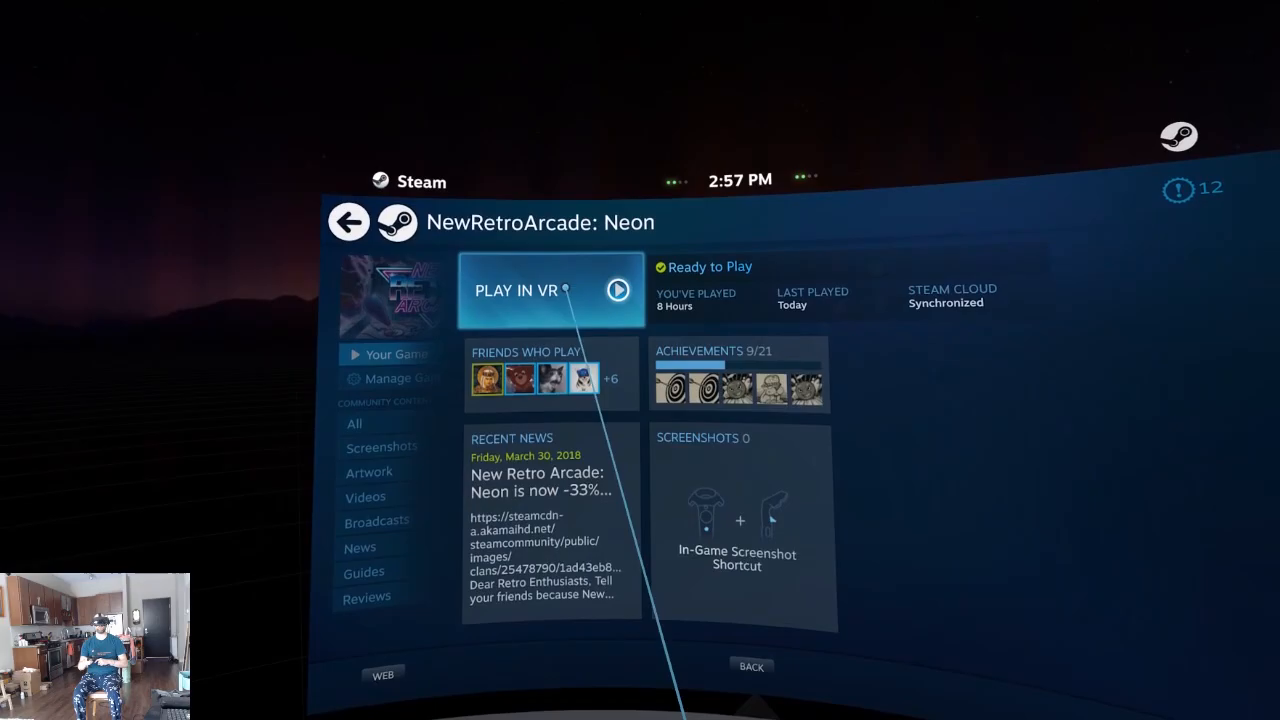
Launch New Retro Arcade: Neon in VR from its SteamVR page.
left_click(552, 290)
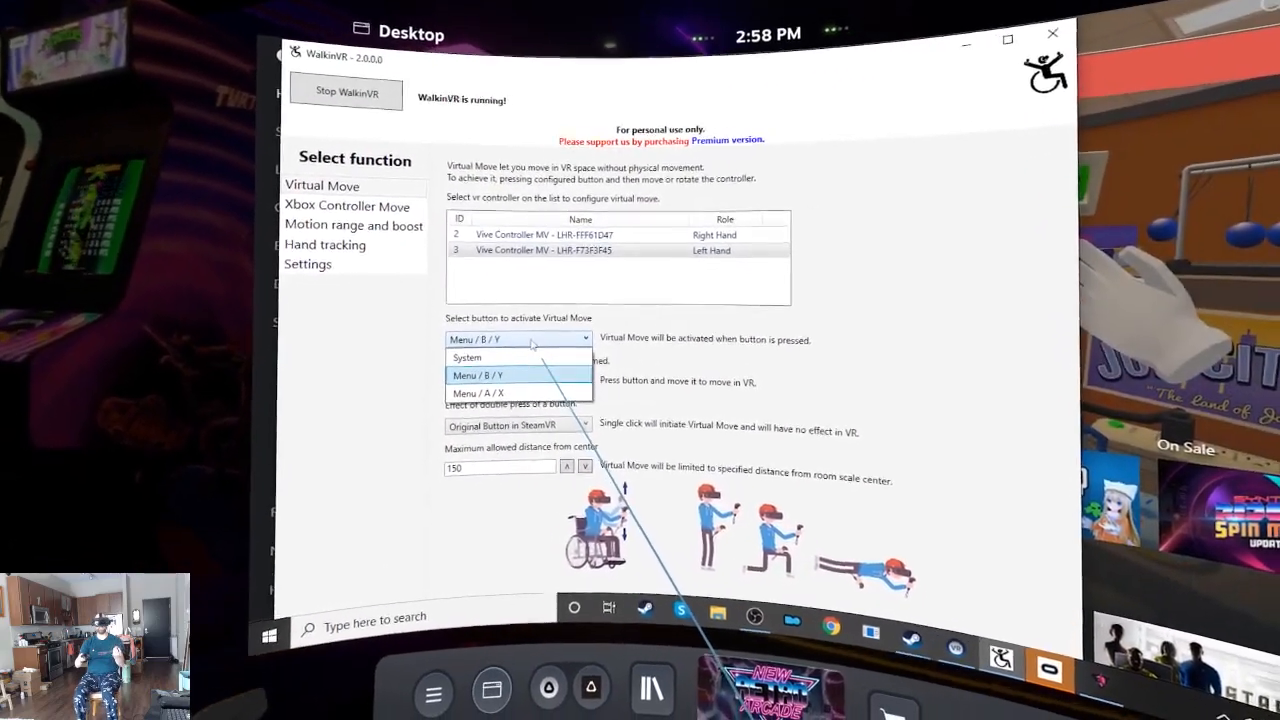
Choose Menu/B/Y as the left controller's virtual move activation button.
left_click(476, 376)
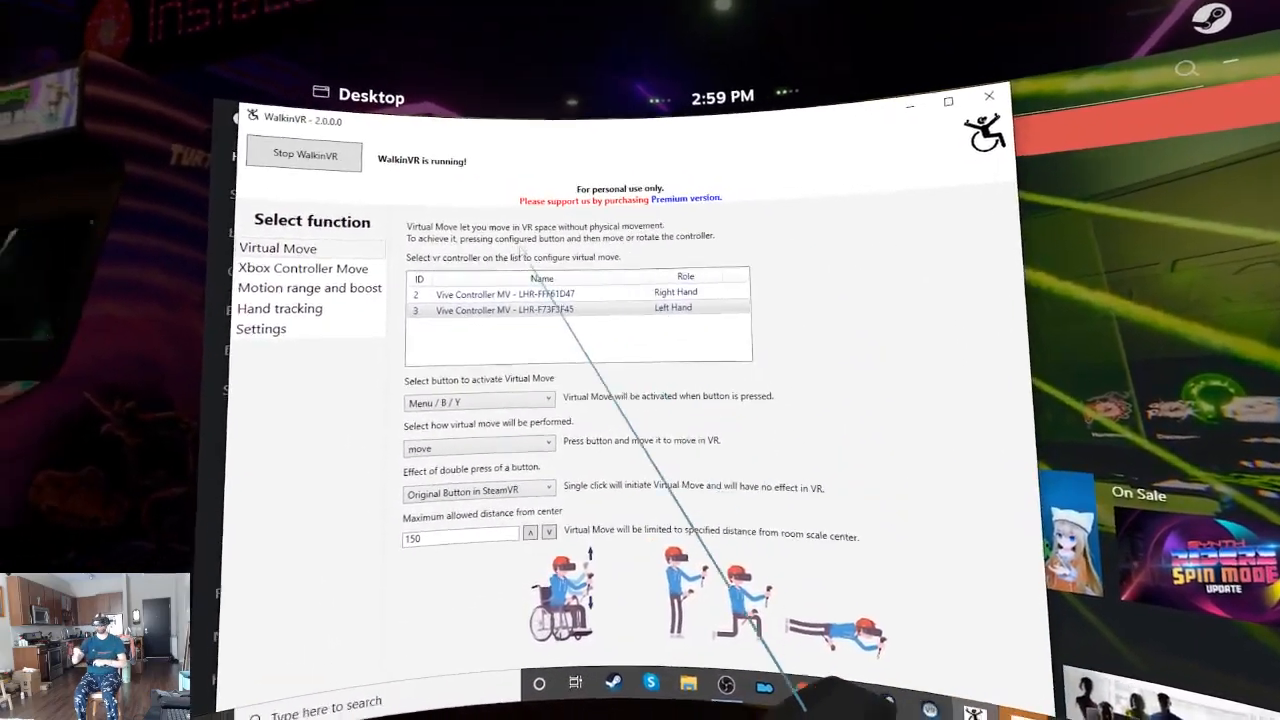
View the Hand tracking, Xbox Controller Move and Motion range and boost pages.
left_click(280, 308)
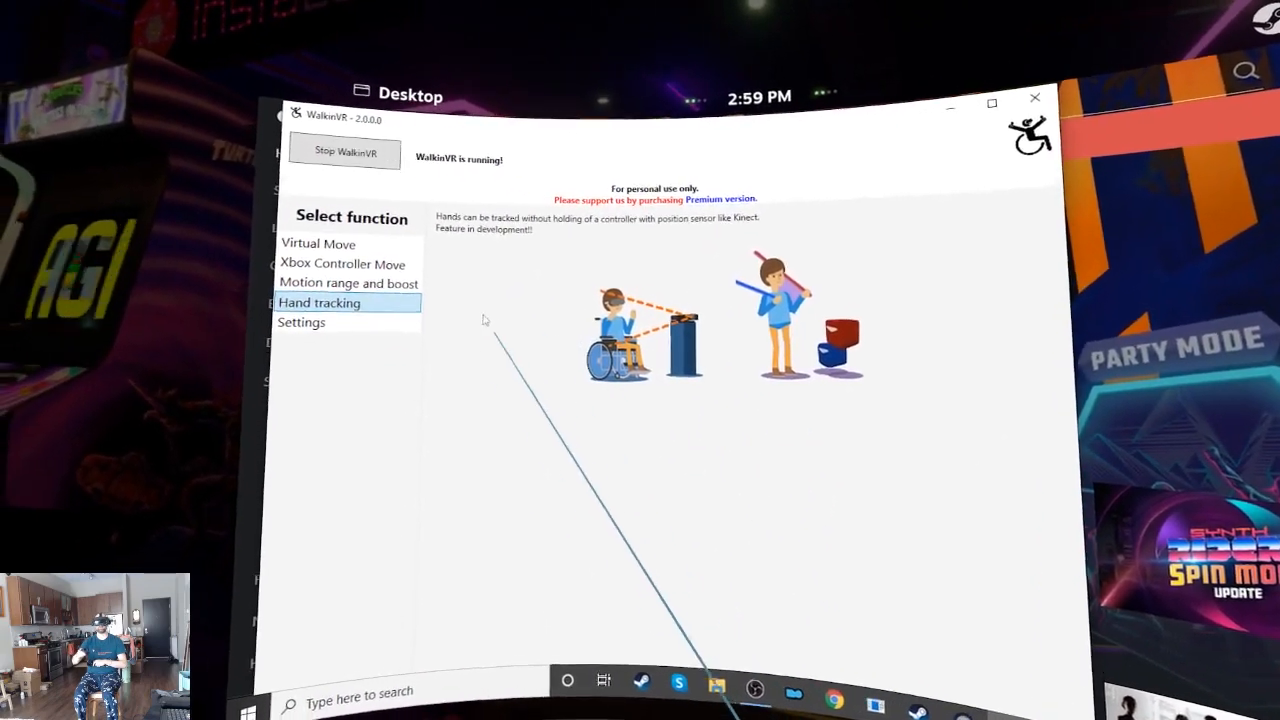
left_click(344, 264)
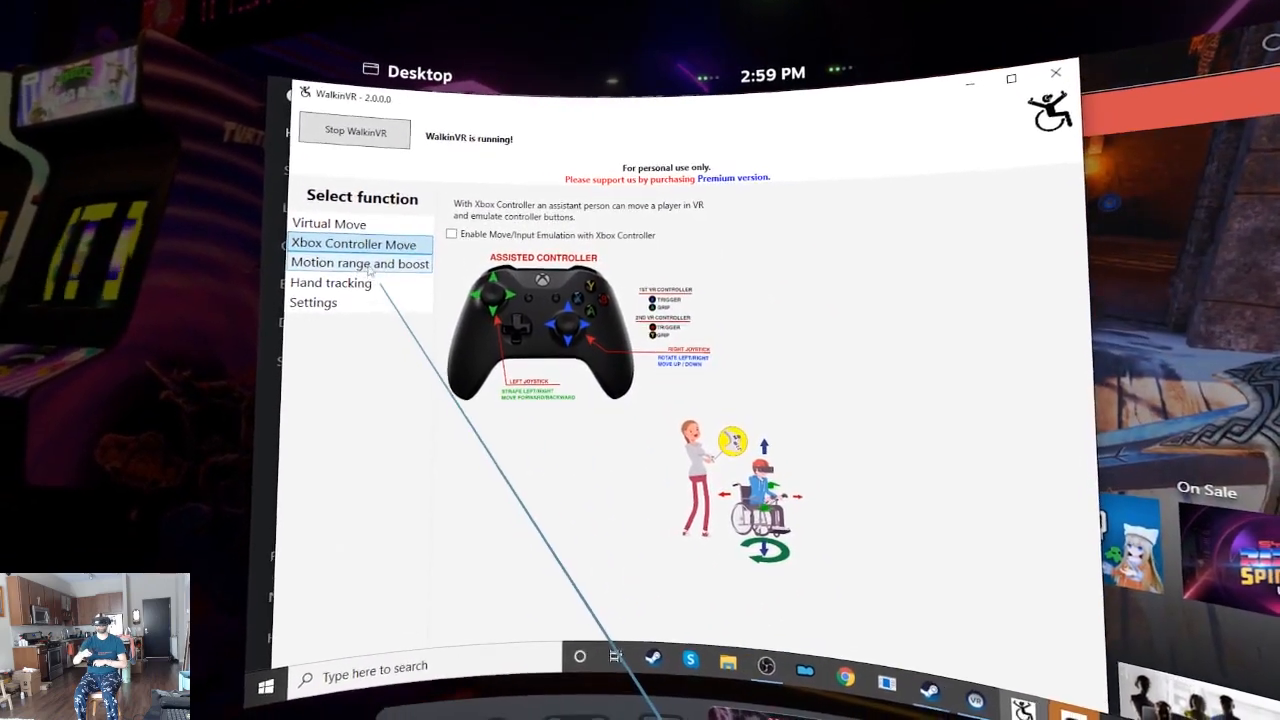
left_click(360, 264)
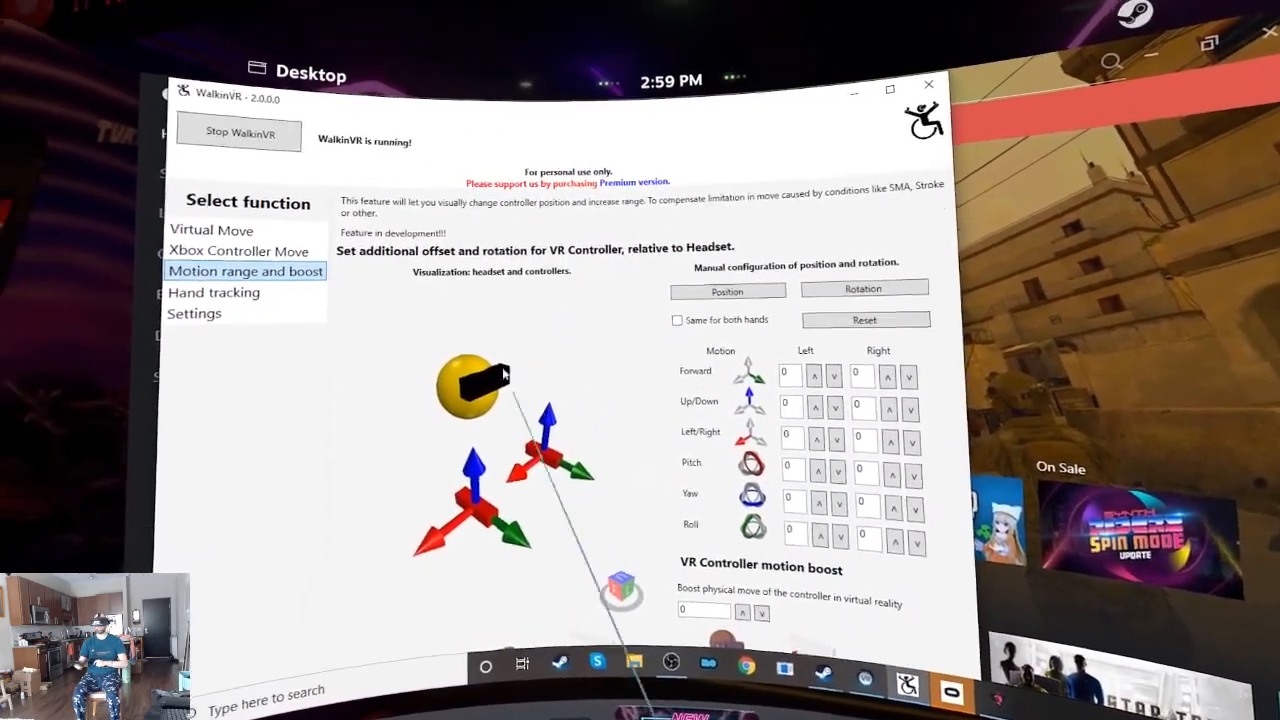
left_click(212, 230)
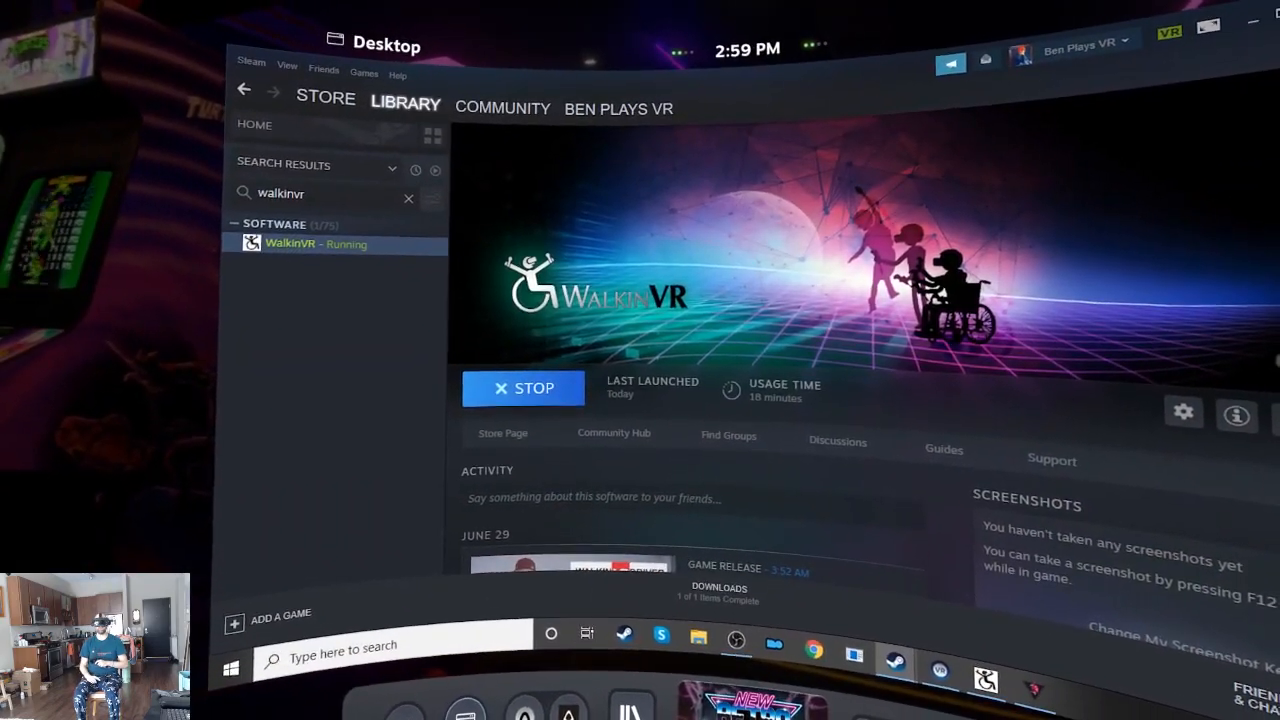
Show Steam's Community menu over the WalkinVR library page.
left_click(504, 116)
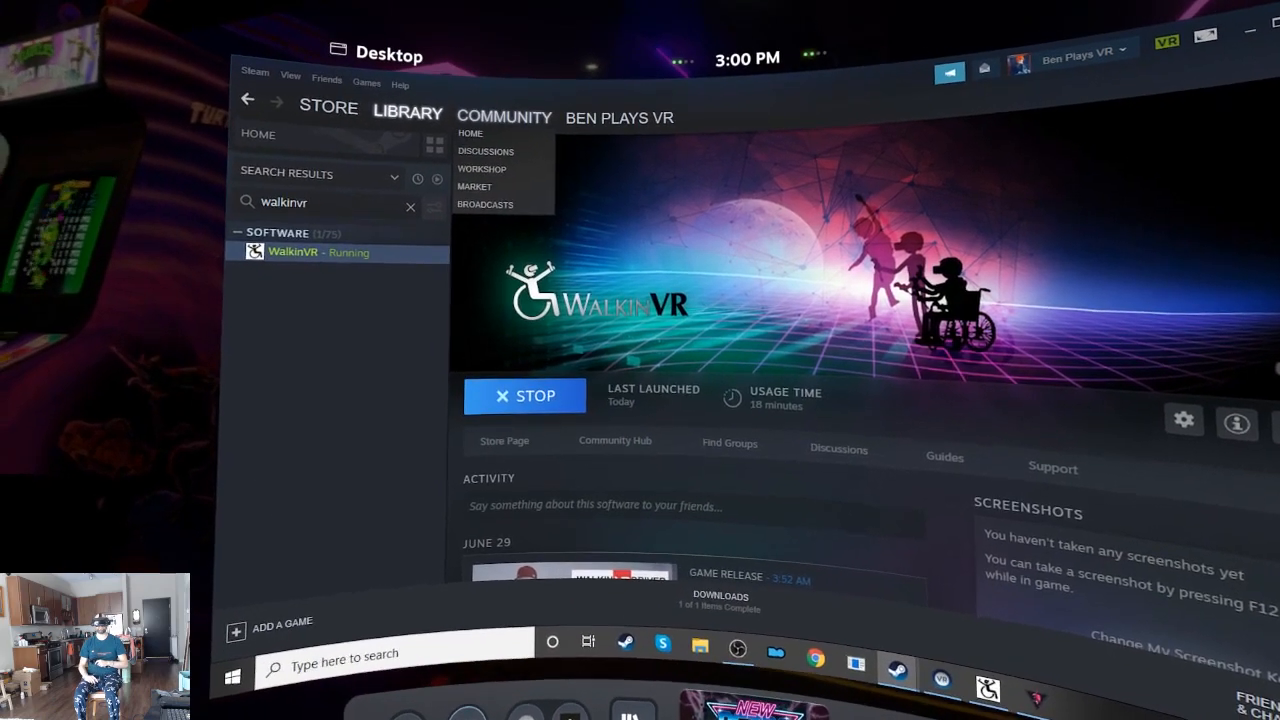